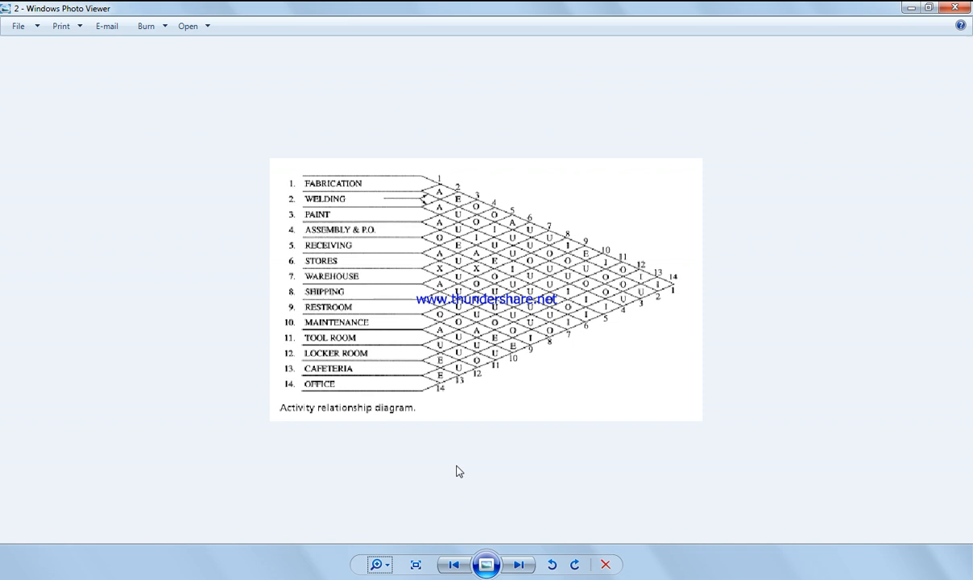
Step: Show the desktop and open image file 4, the code-percentage table, in the viewer
left_click(955, 8)
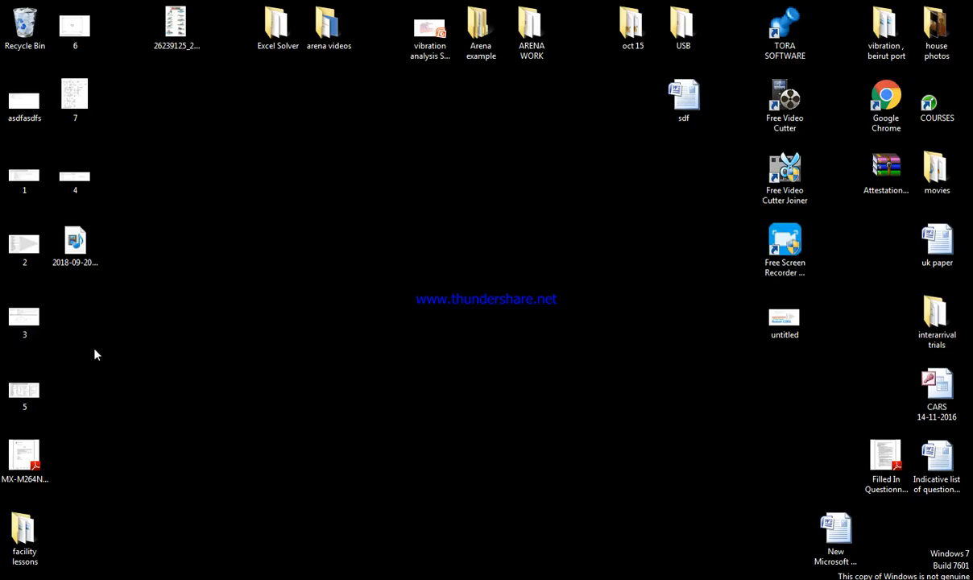
left_click(74, 174)
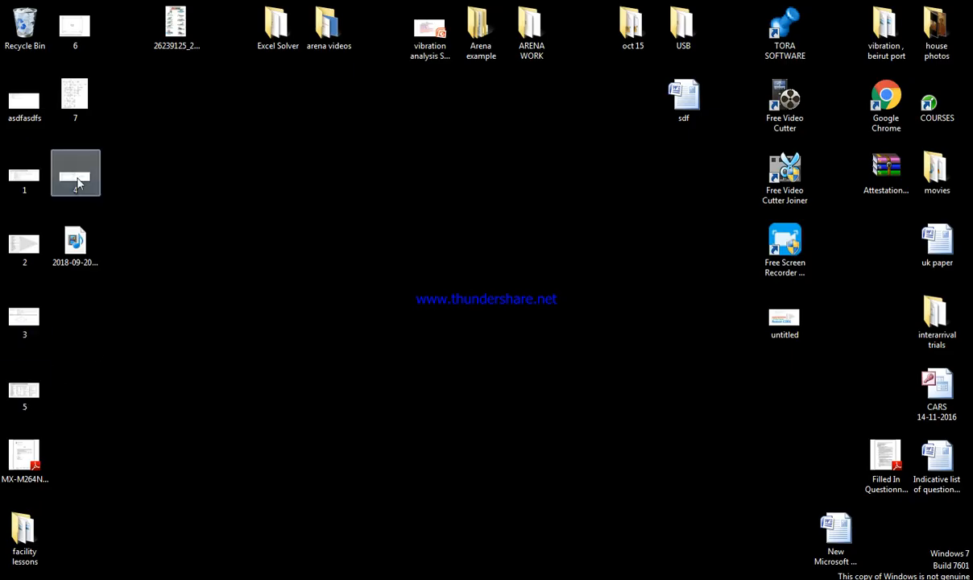
double_click(75, 172)
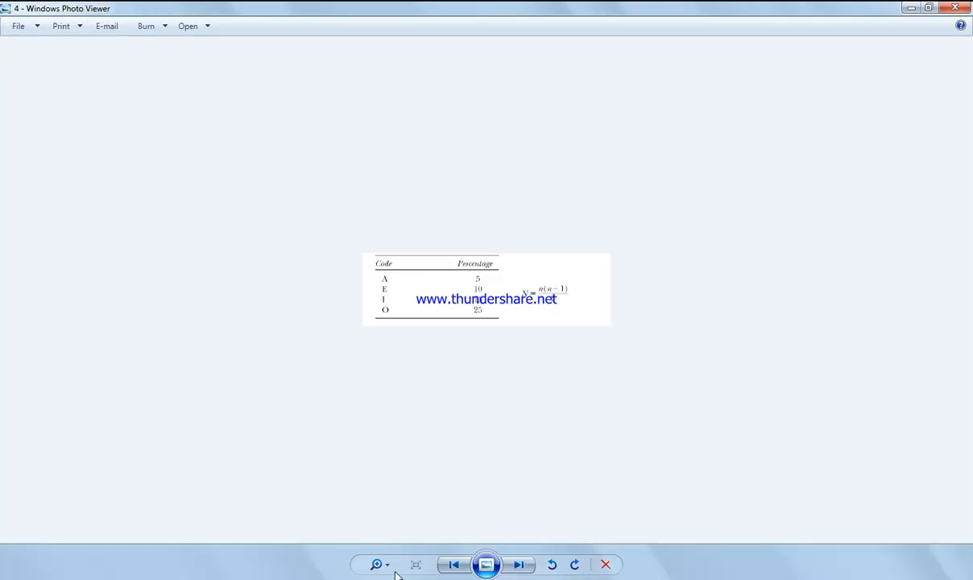
Step: Via the taskbar thumbnails, switch from the image 4 table window back to the image 2 diagram window
left_click(377, 564)
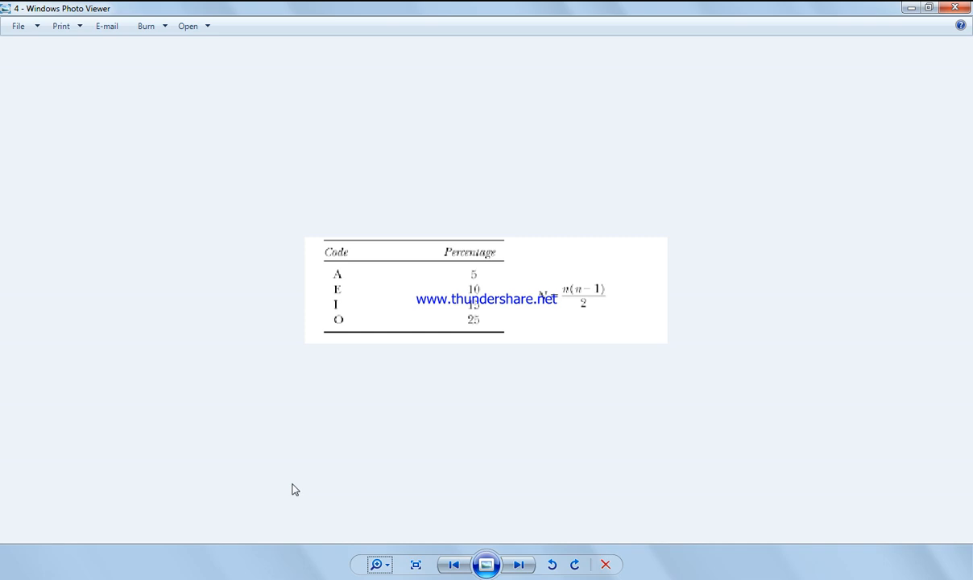
mouse_move(480, 335)
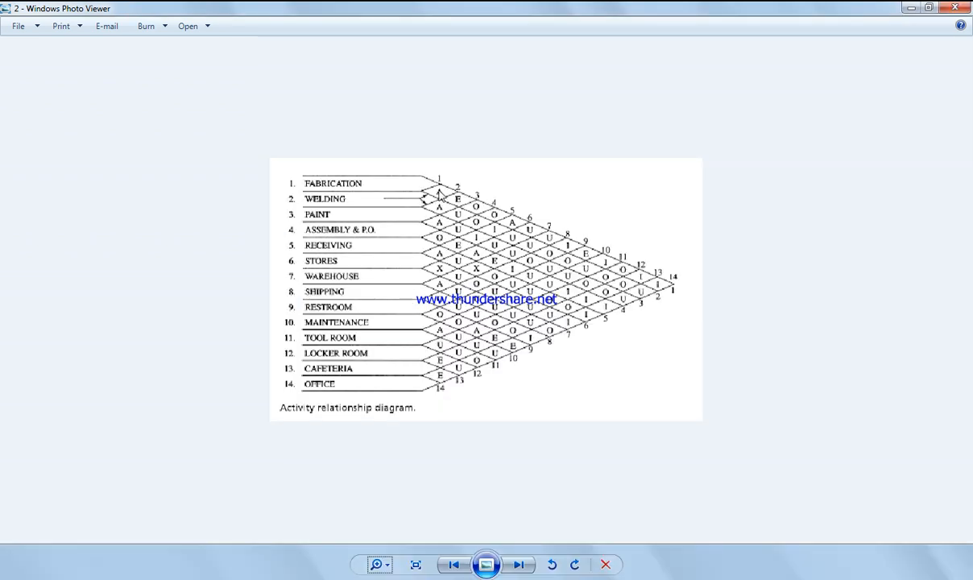
mouse_move(659, 290)
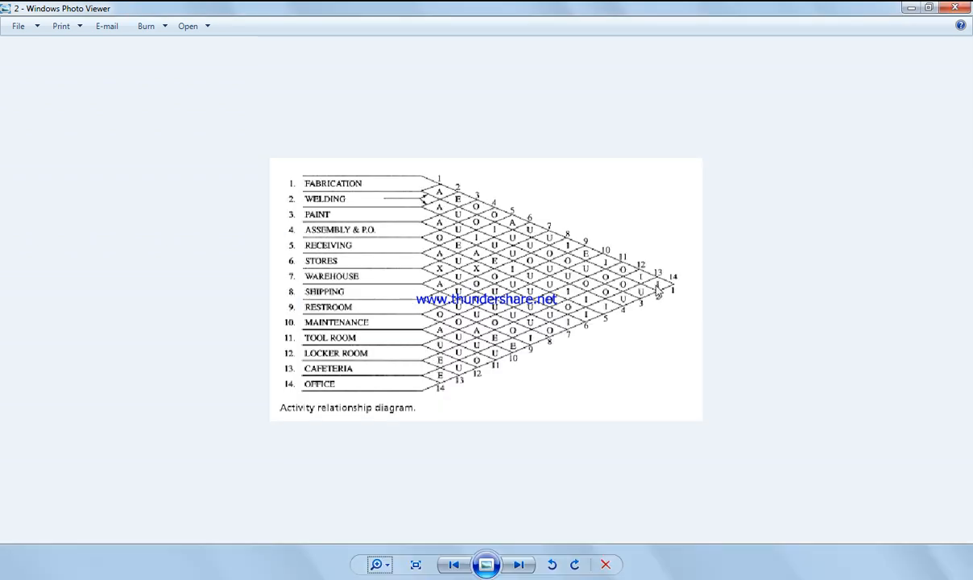
left_click(518, 564)
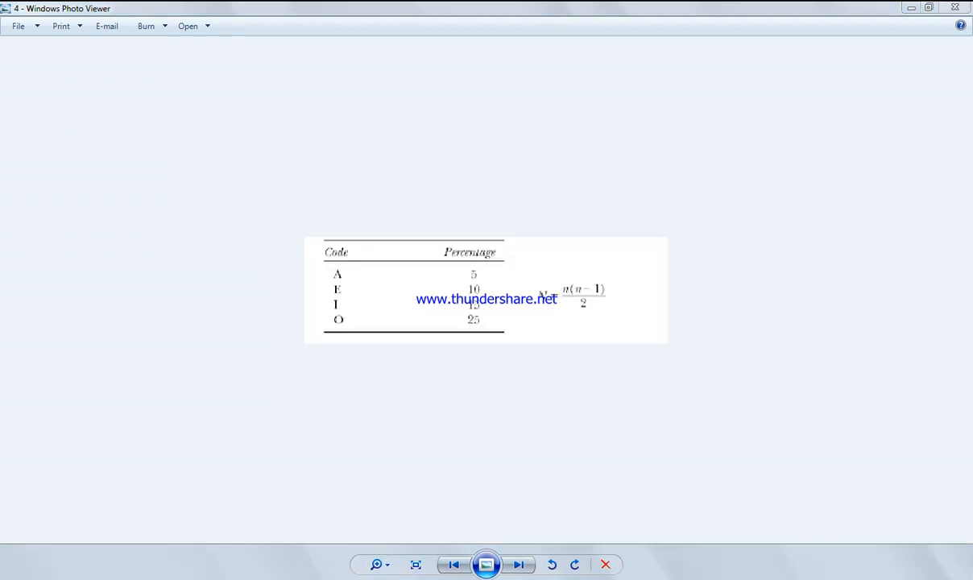
left_click(454, 564)
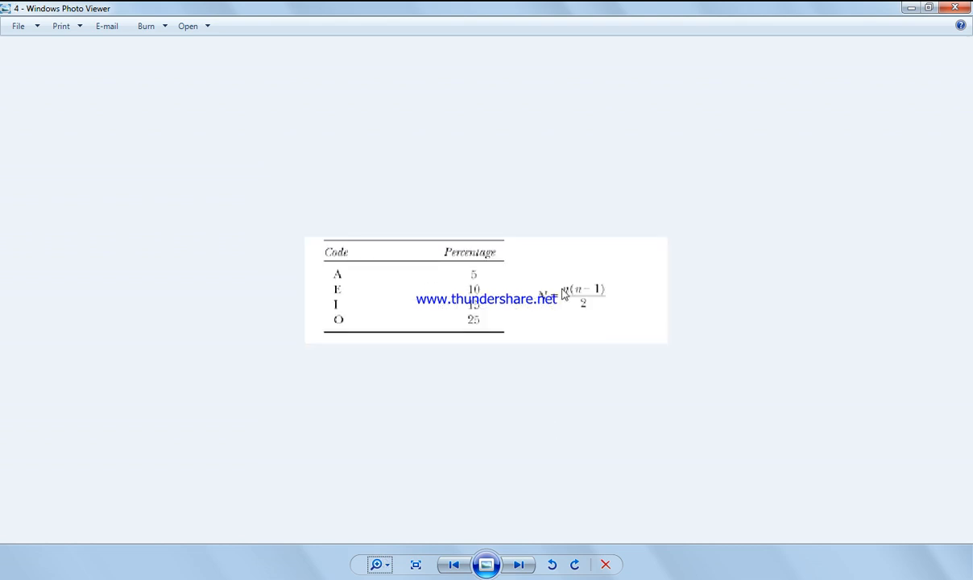
mouse_move(593, 291)
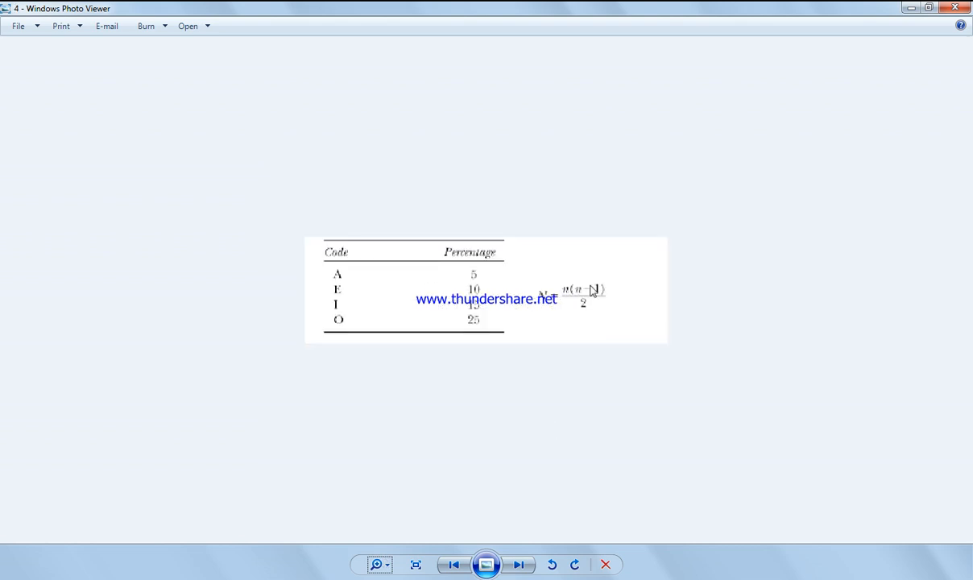
mouse_move(609, 300)
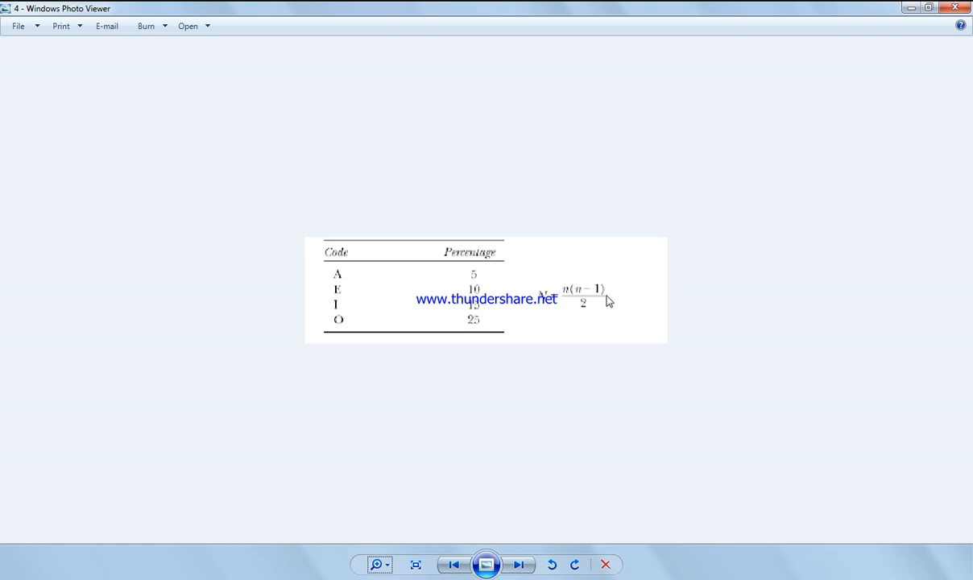
mouse_move(679, 283)
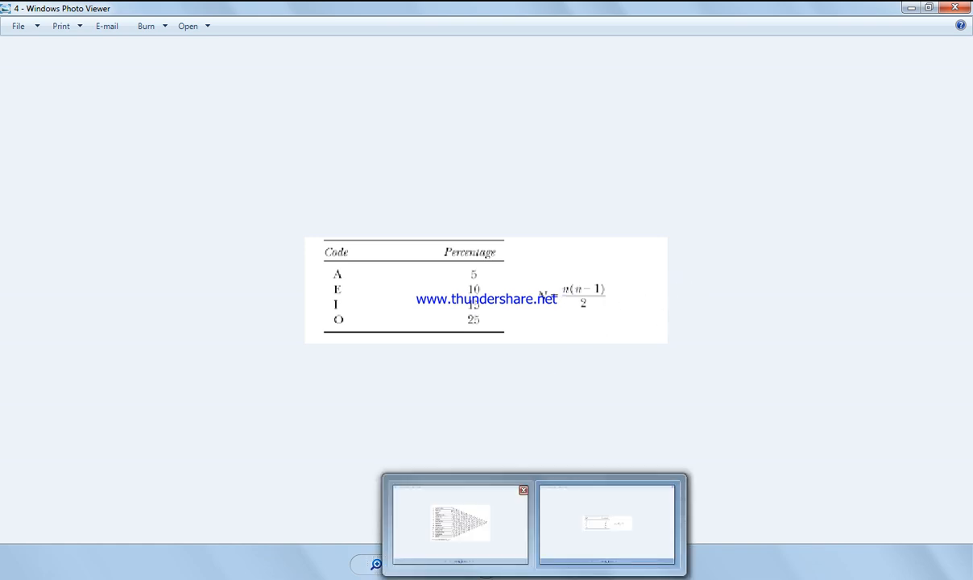
left_click(459, 524)
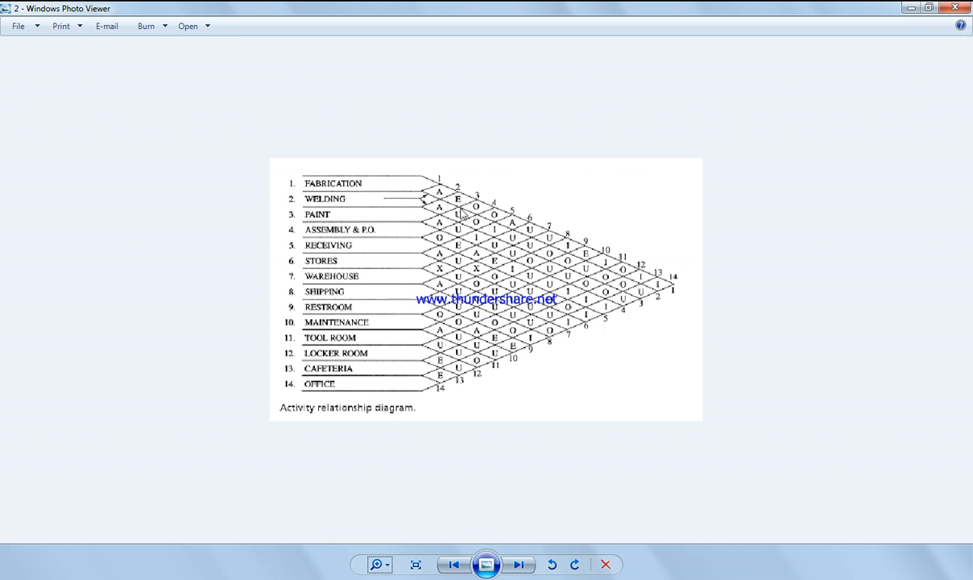
mouse_move(660, 292)
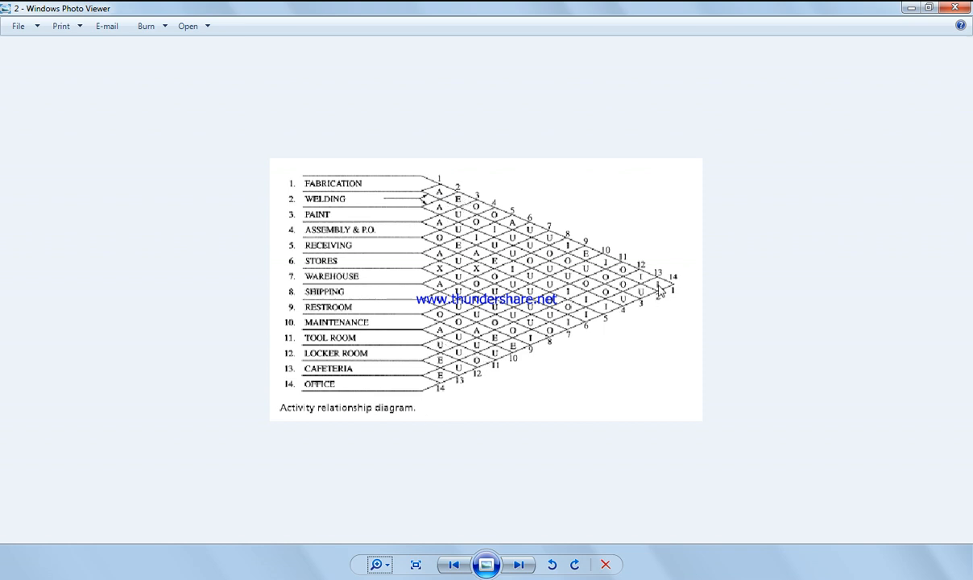
mouse_move(628, 309)
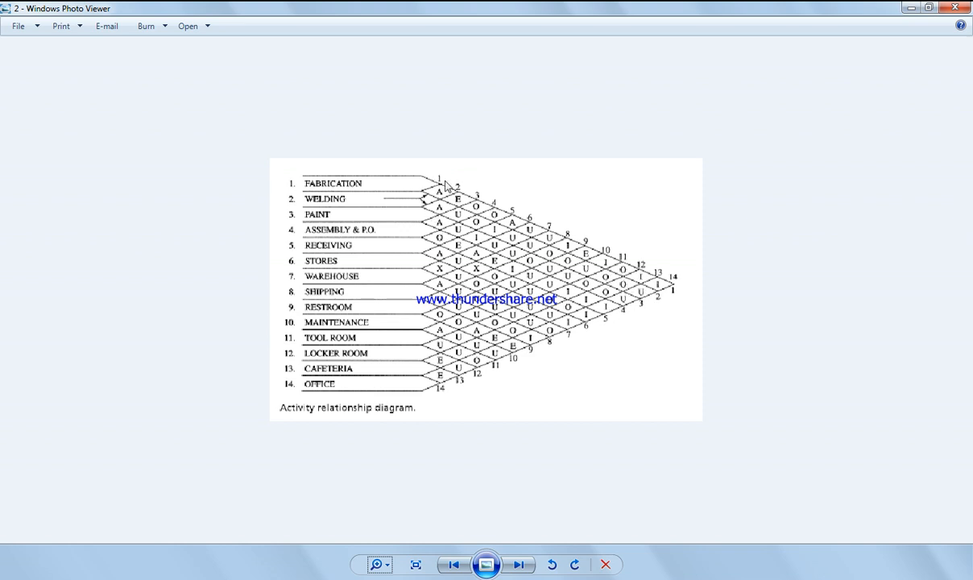
mouse_move(599, 245)
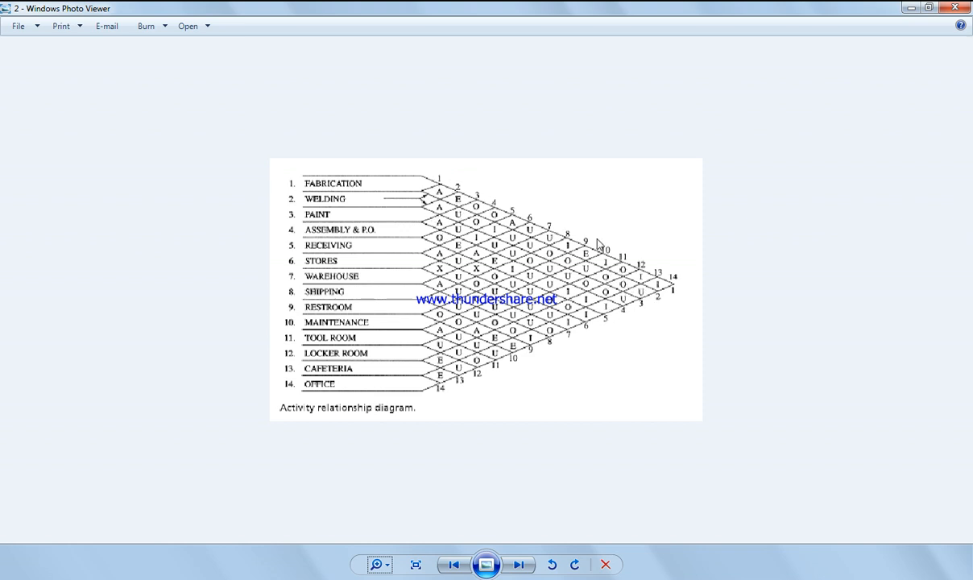
mouse_move(615, 298)
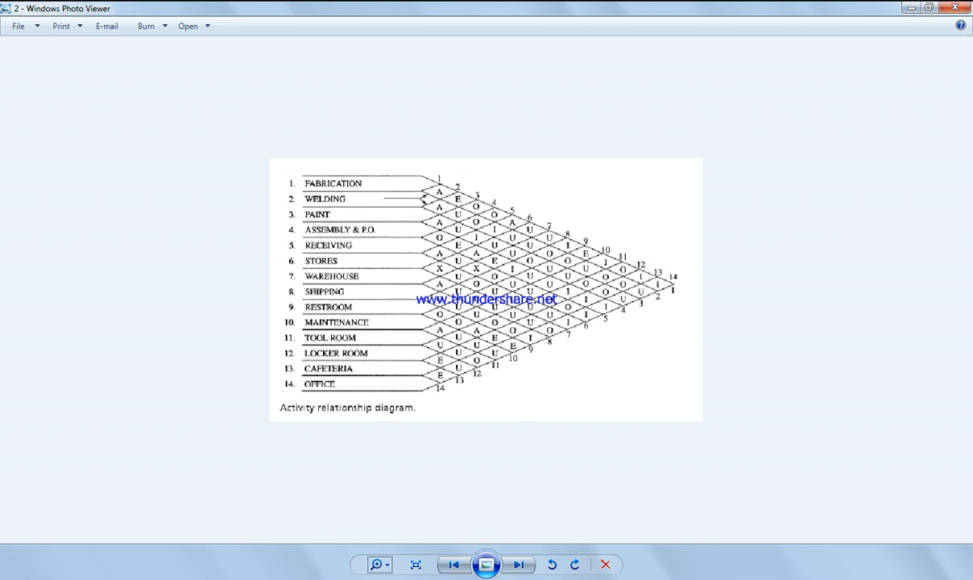
Step: Return to the image 4 table window and answer the prompt with 'Keep the current color scheme, but ask me again'
left_click(518, 563)
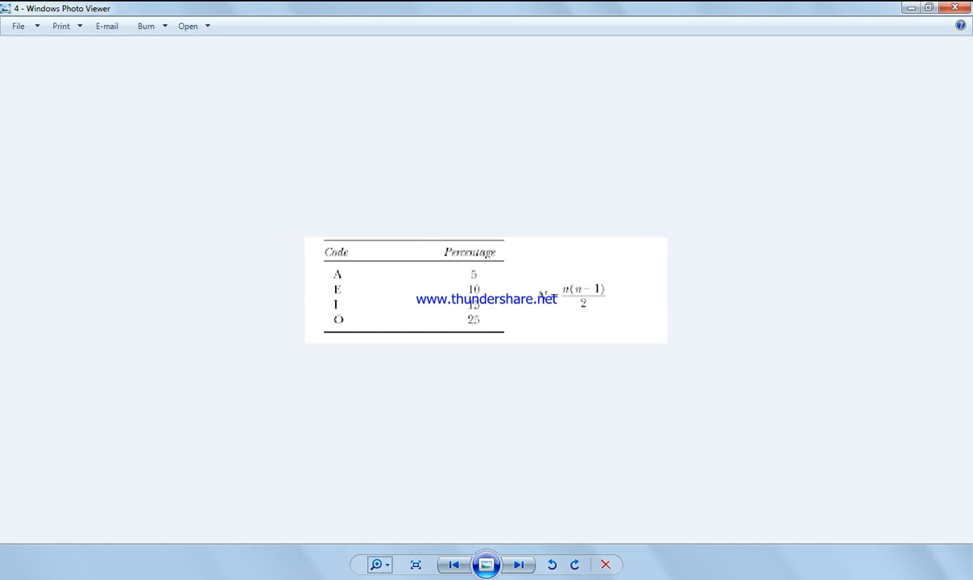
mouse_move(502, 460)
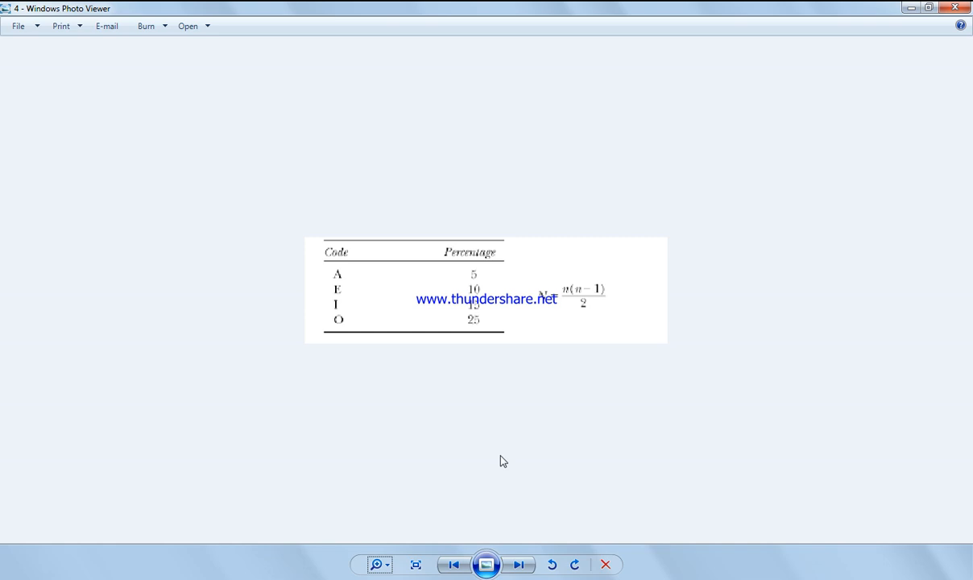
mouse_move(470, 339)
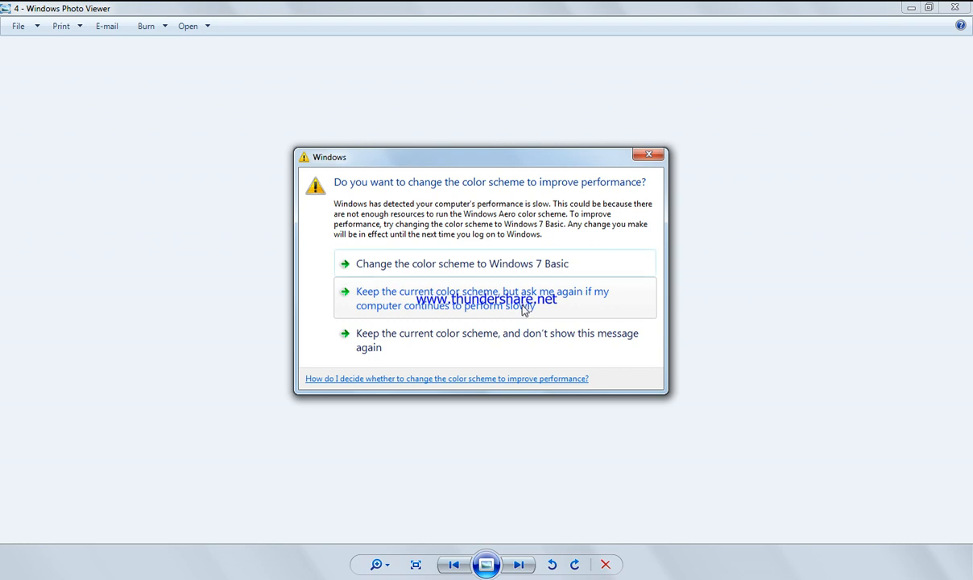
mouse_move(577, 243)
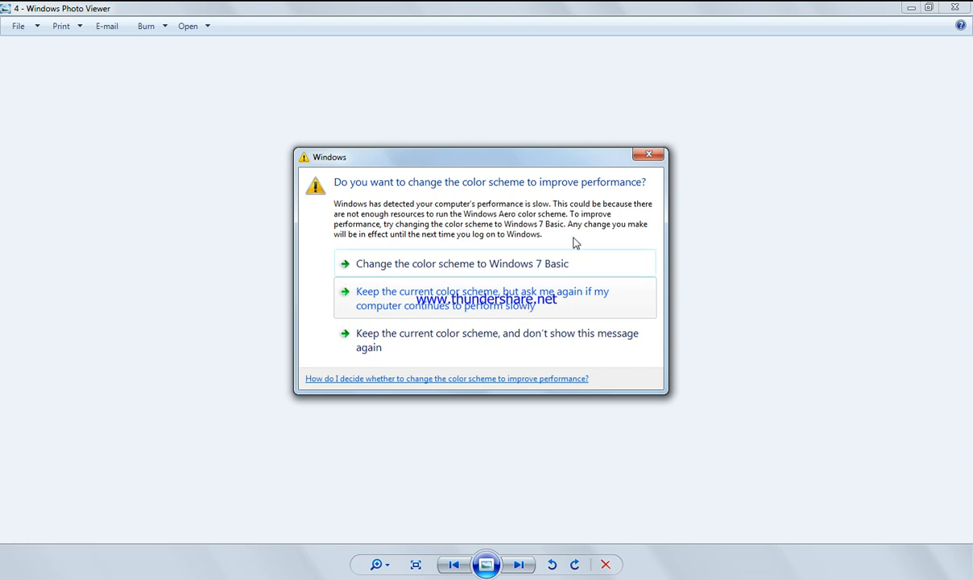
left_click(647, 155)
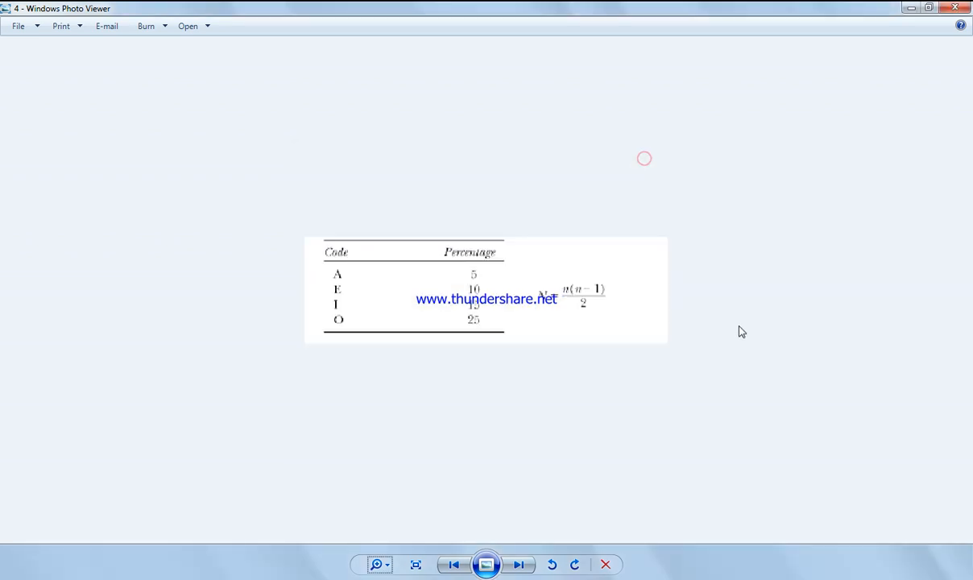